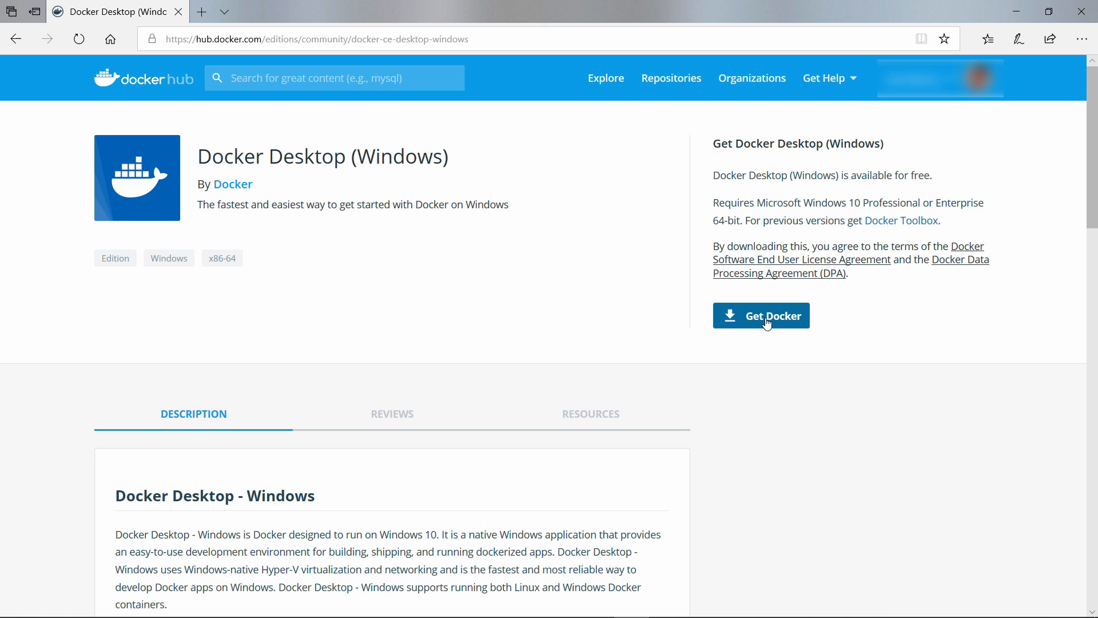
Download Docker Desktop for Windows and install it using Windows containers instead of Linux.
left_click(761, 315)
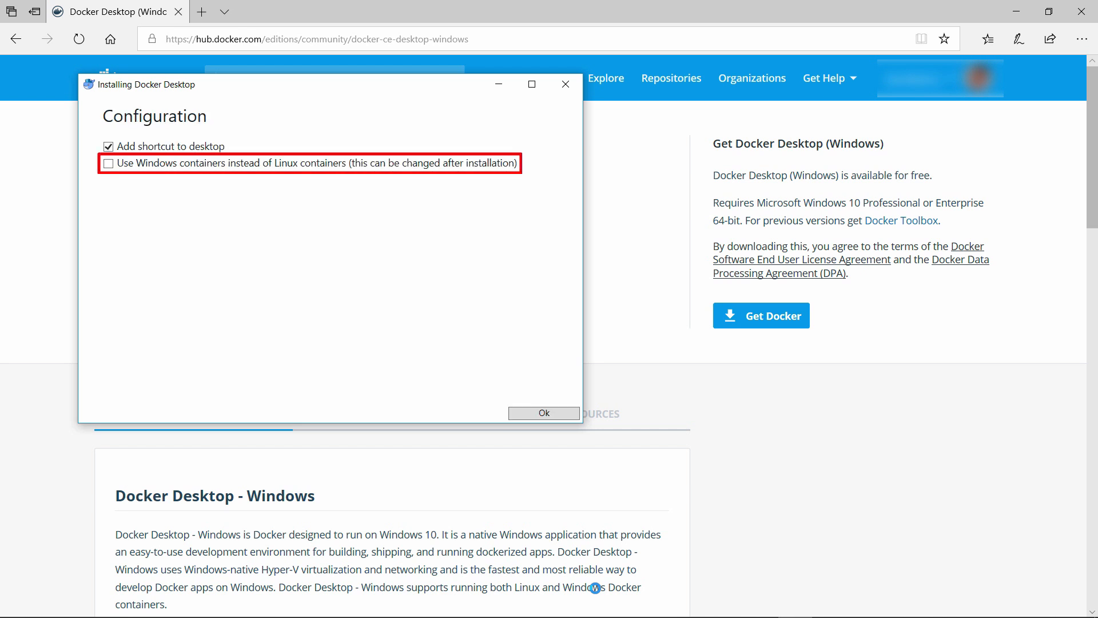
mouse_move(387, 168)
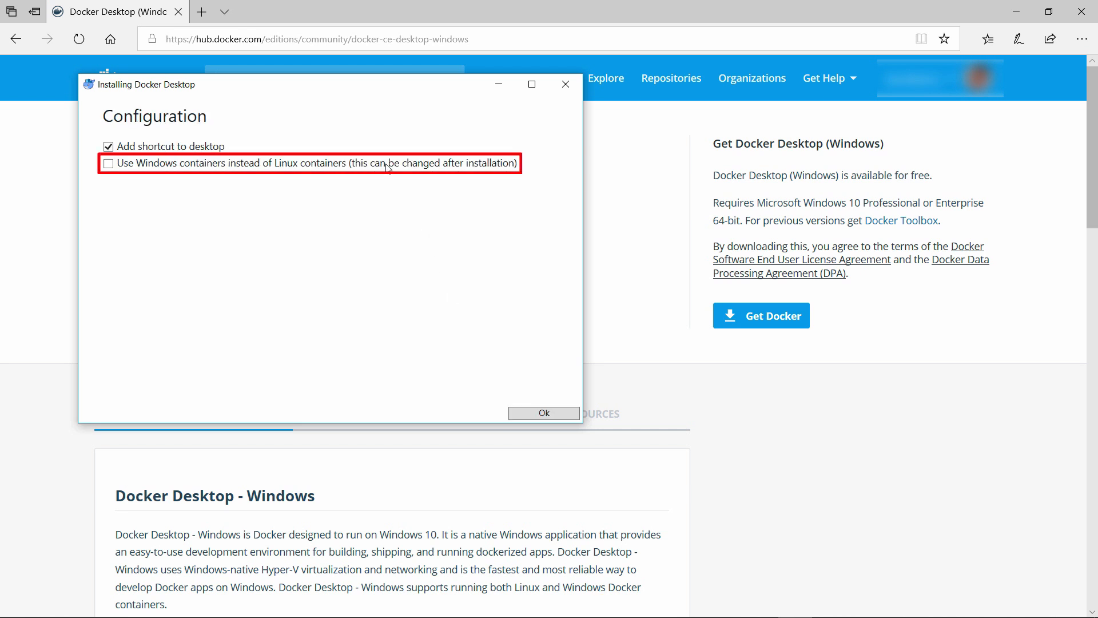
left_click(109, 164)
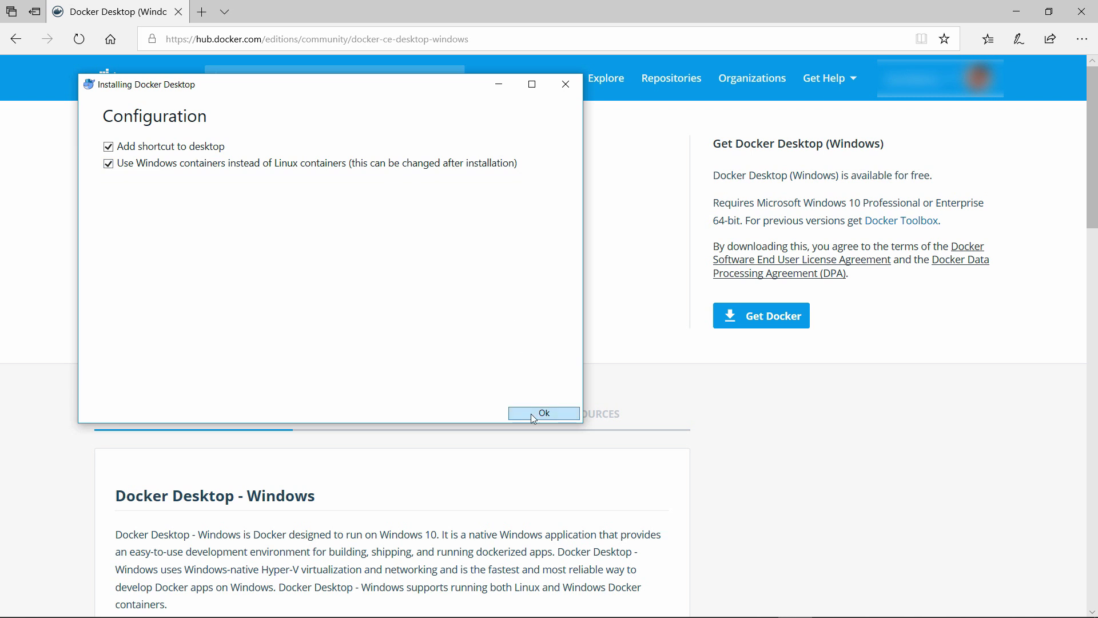
left_click(543, 413)
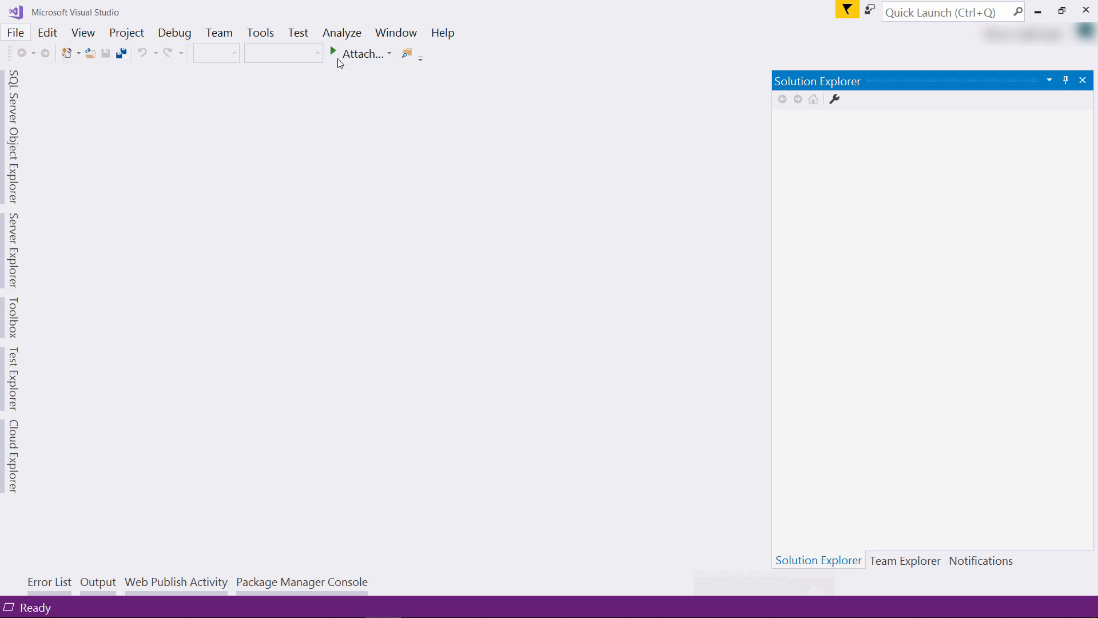
Create the DockerTest ASP.NET Core web application with the Model-View-Controller template.
left_click(13, 32)
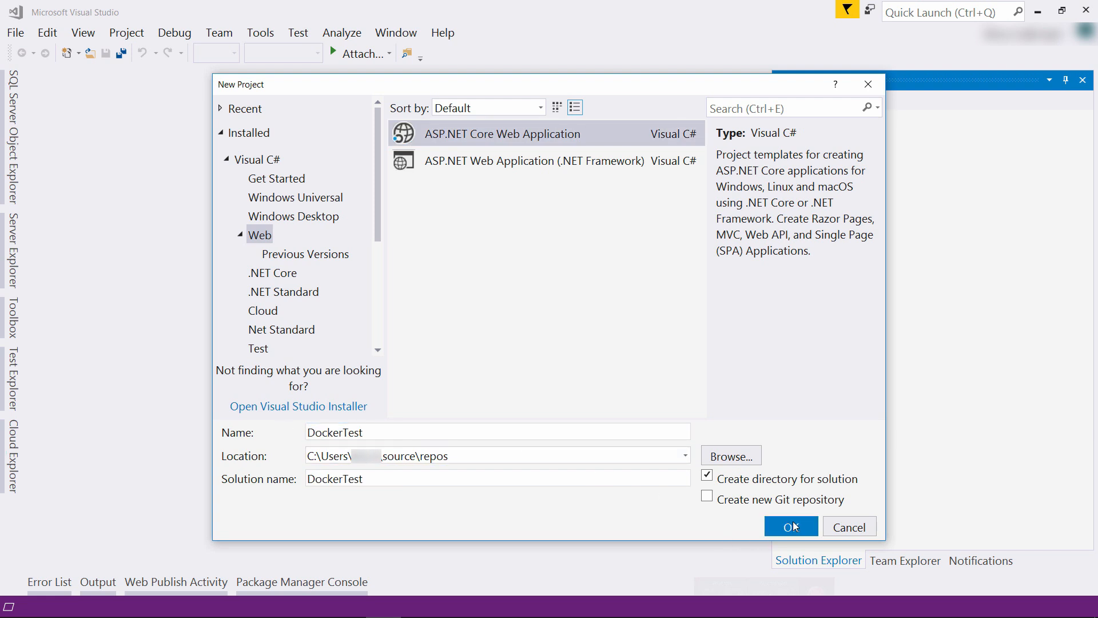
left_click(791, 527)
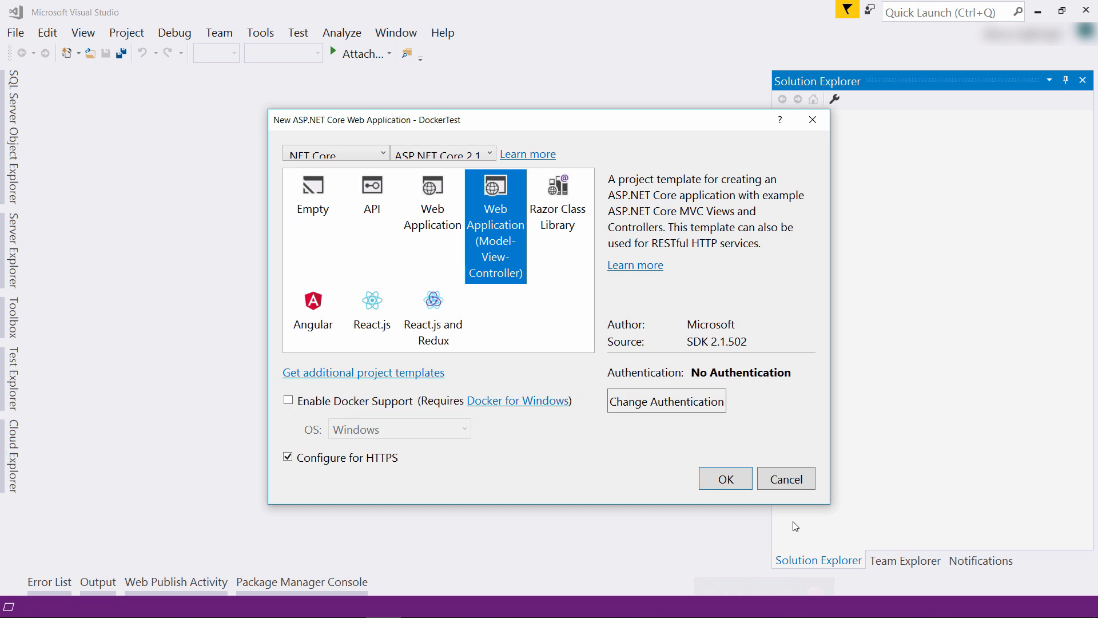
mouse_move(725, 478)
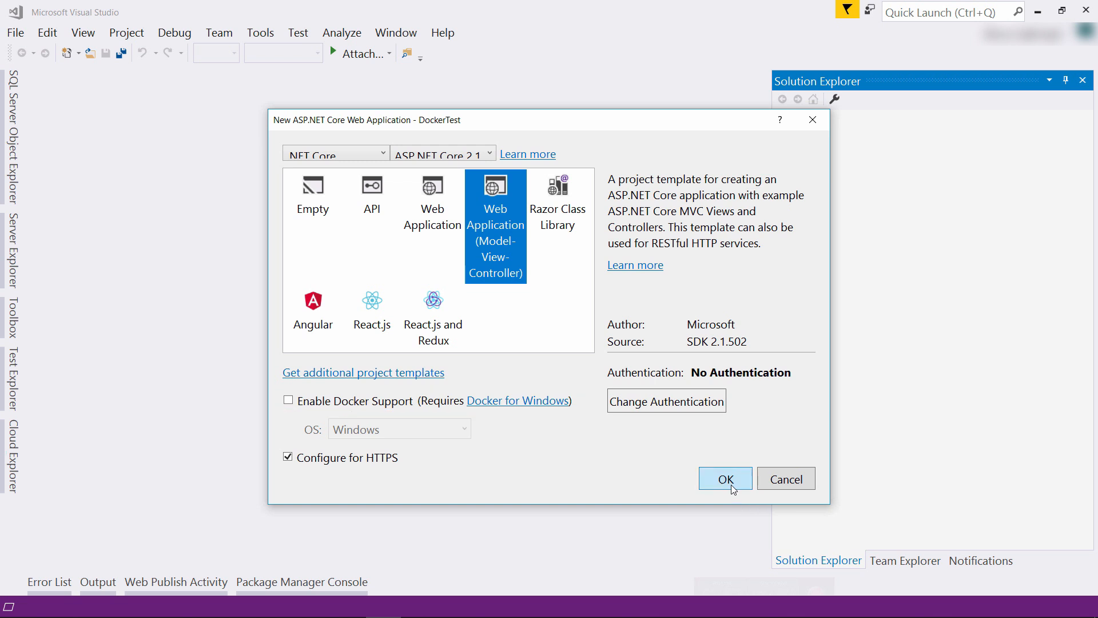
left_click(725, 478)
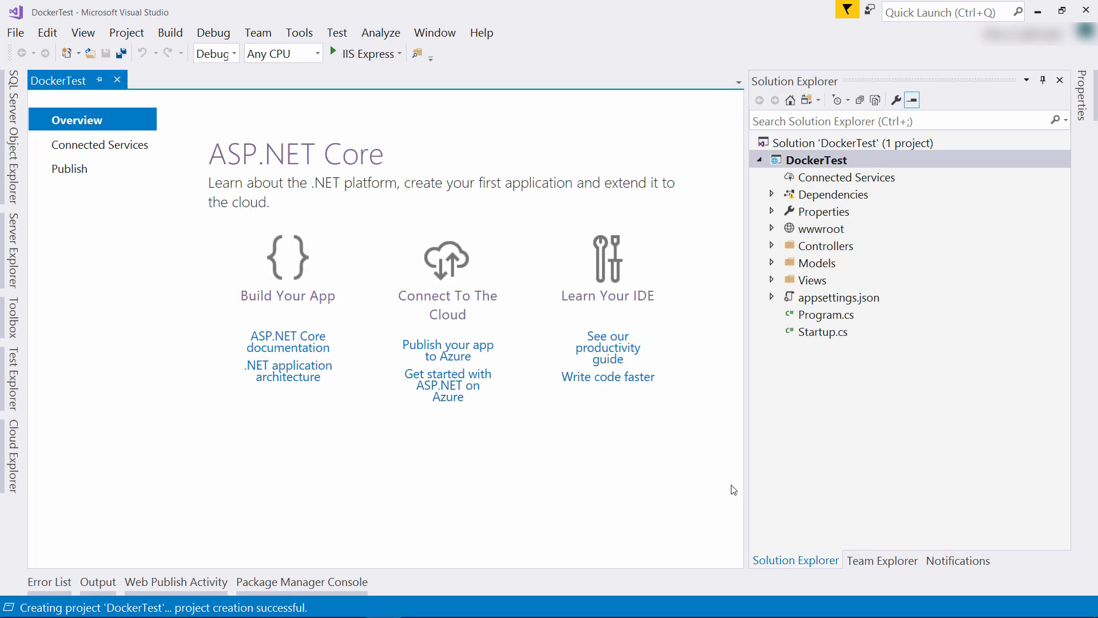
Add Docker support to the DockerTest project and open its new Dockerfile.
left_click(815, 160)
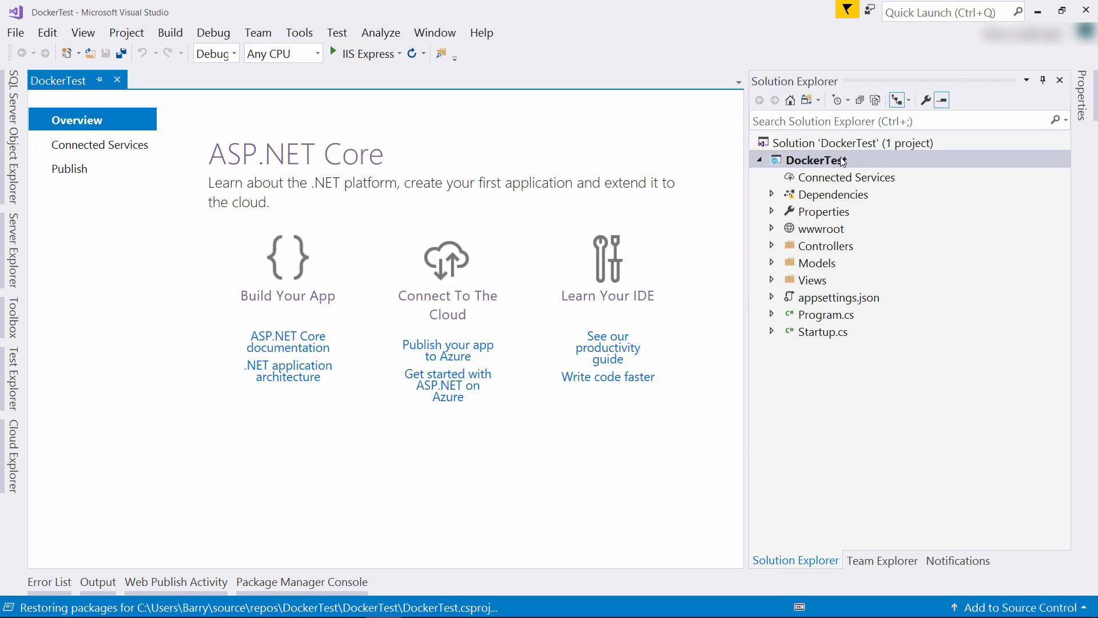
right_click(816, 160)
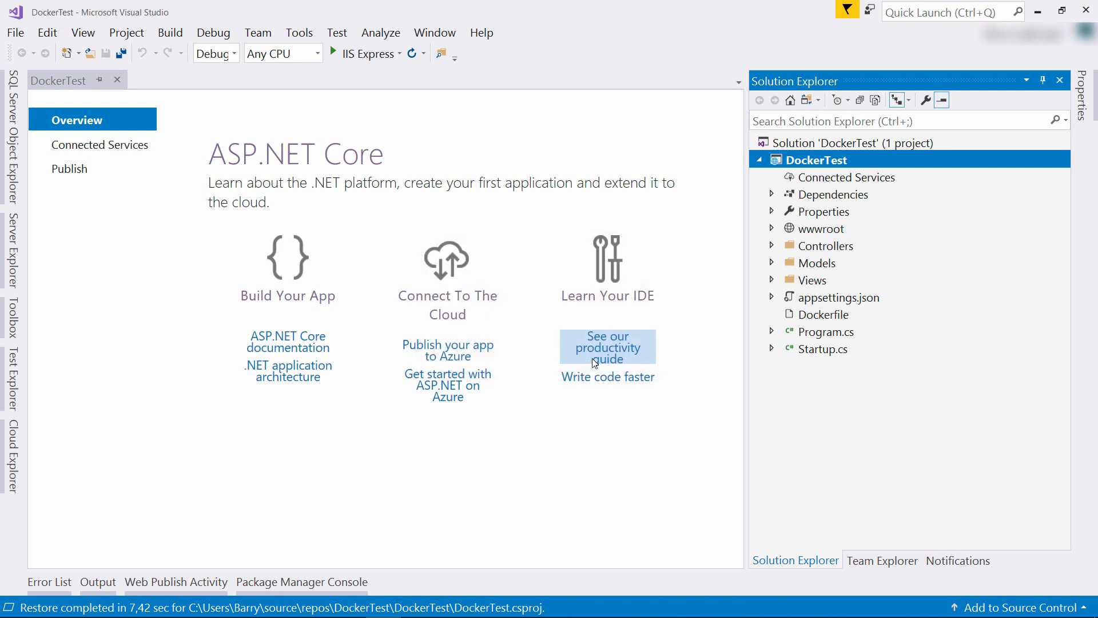
double_click(825, 314)
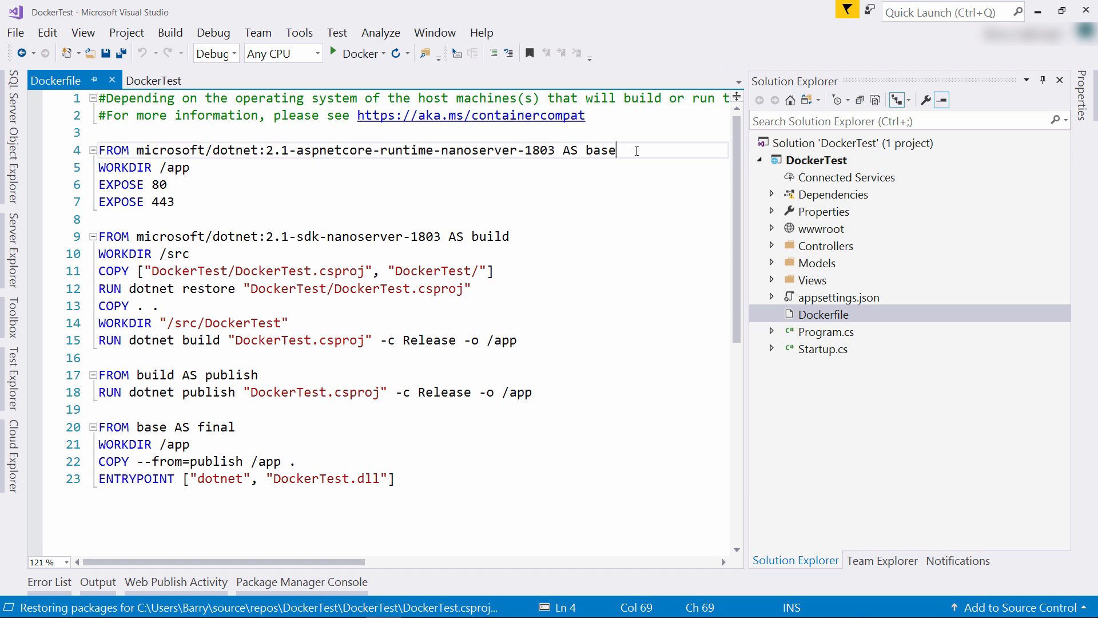
Replace the 1803 image tags with sac2016 in the Dockerfile, save, and build.
double_click(125, 168)
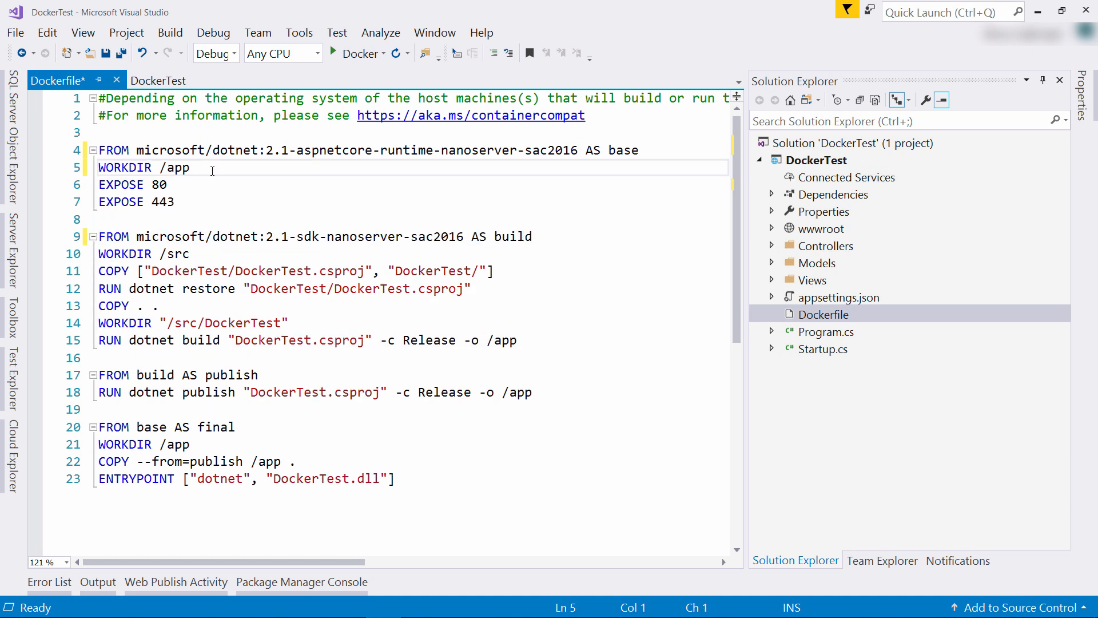
left_click(175, 202)
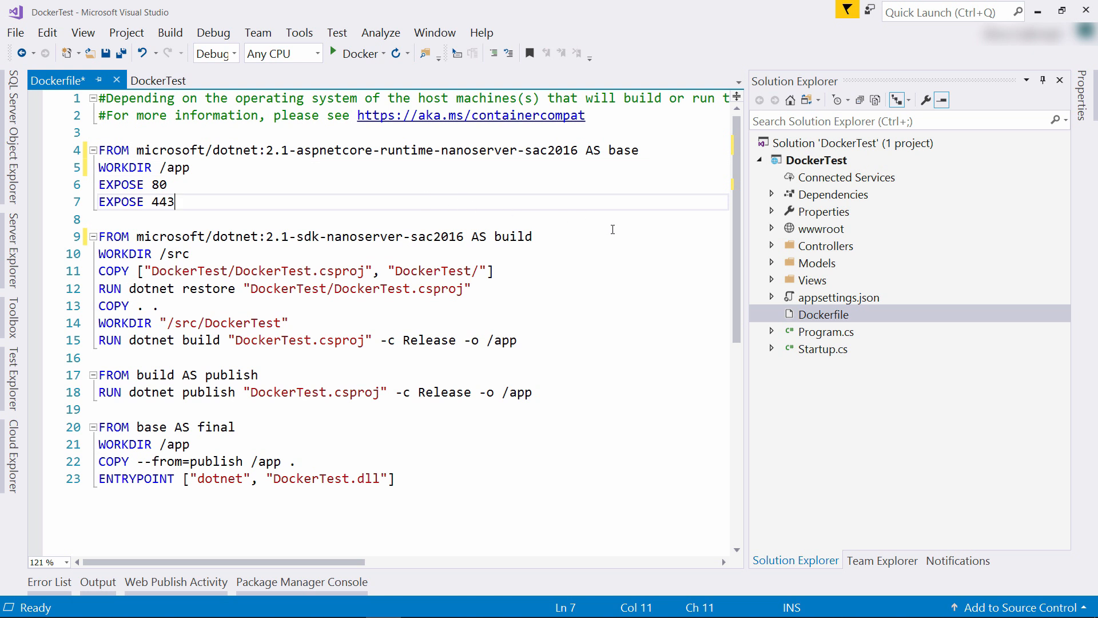
key("ctrl+s")
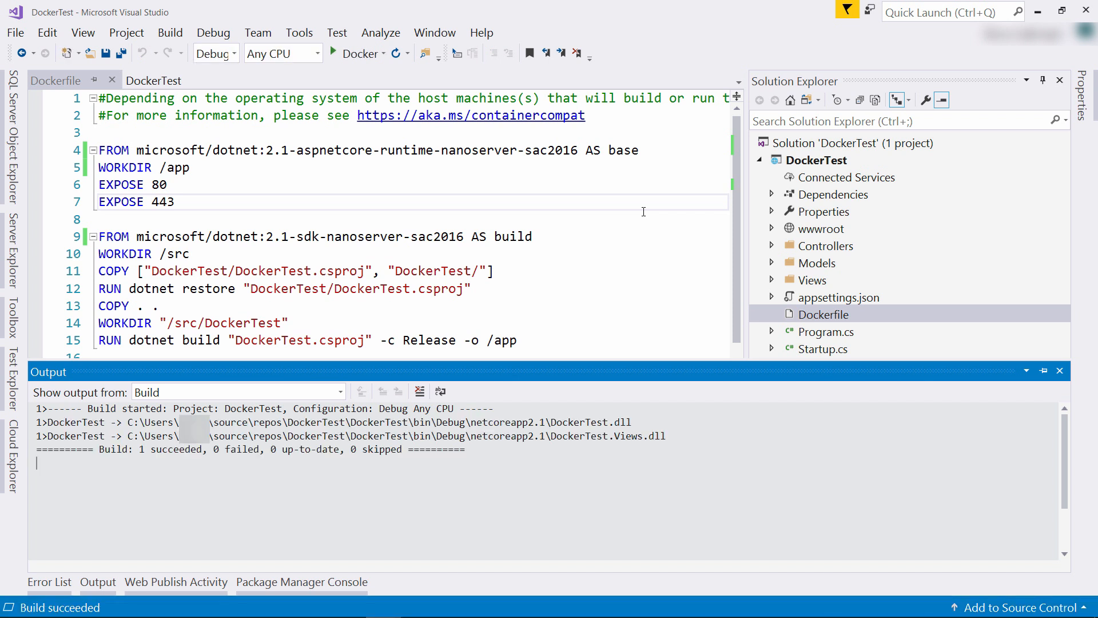
Create a container registry publish profile for Docker Hub for DockerTest.
right_click(817, 160)
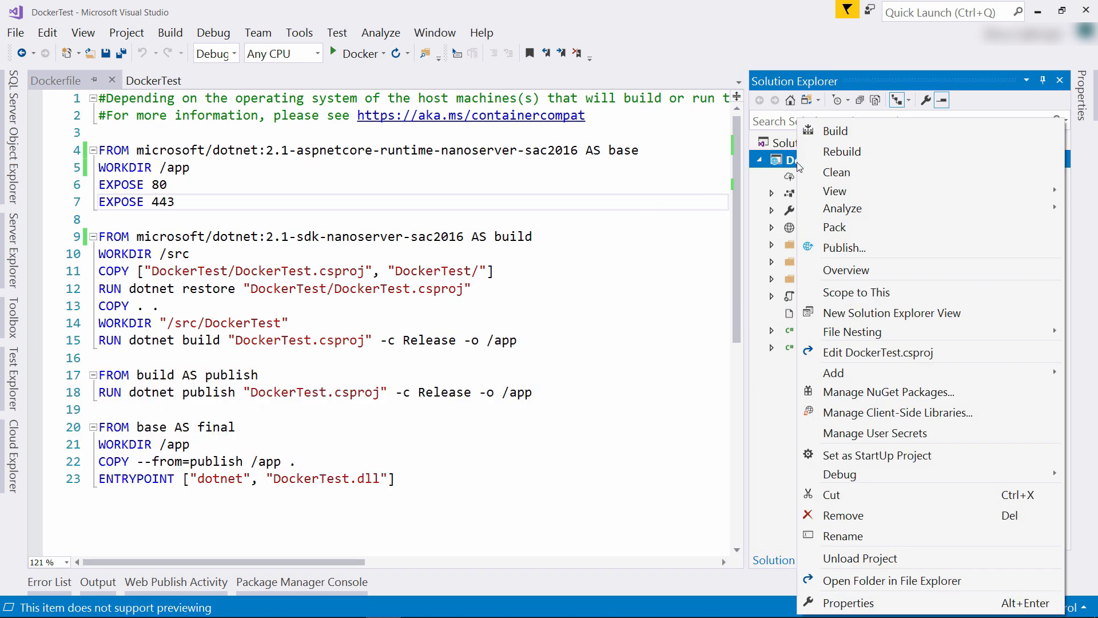
left_click(844, 247)
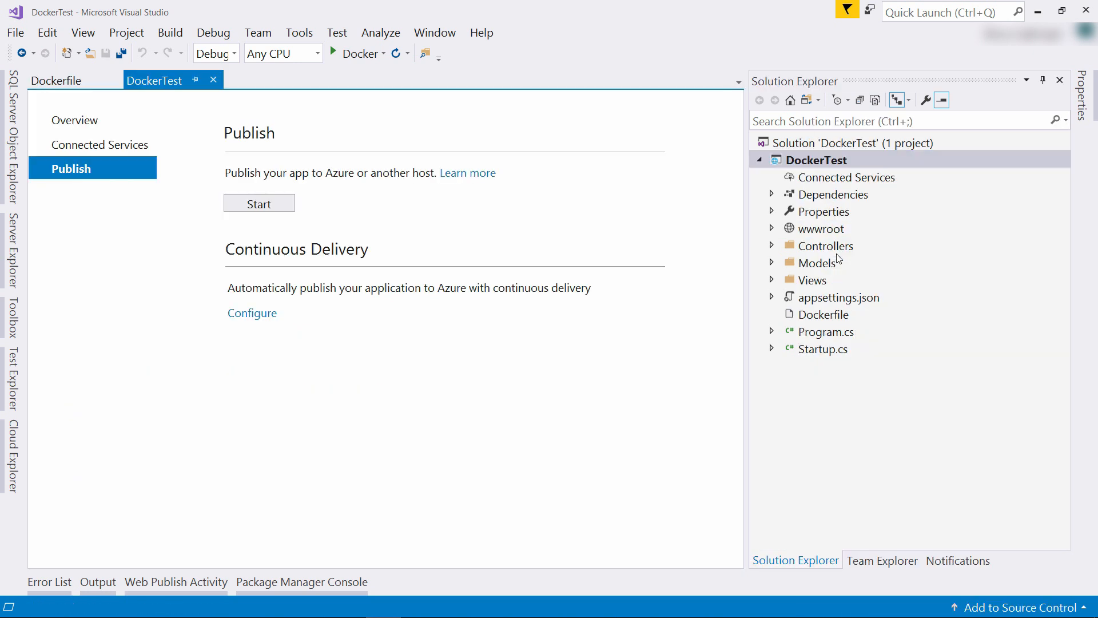
left_click(259, 204)
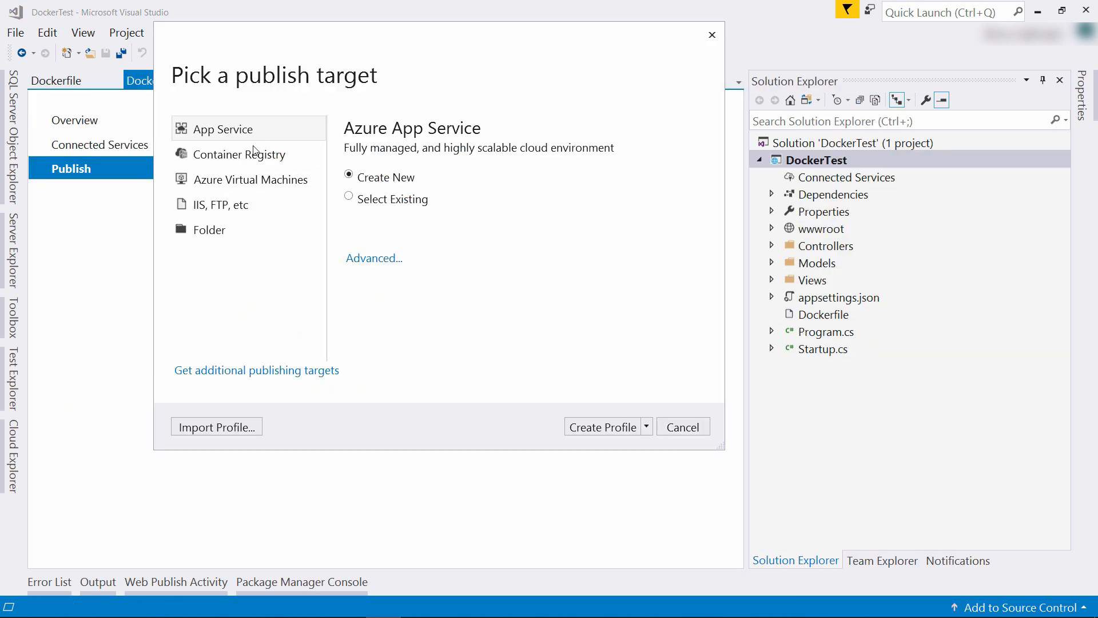
left_click(240, 154)
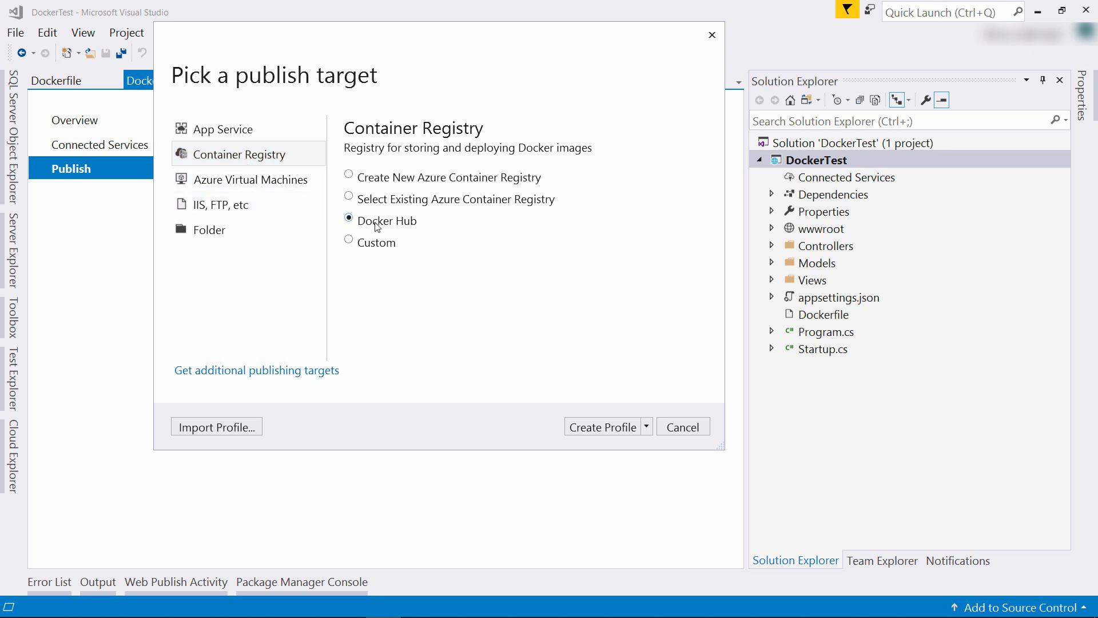
left_click(602, 427)
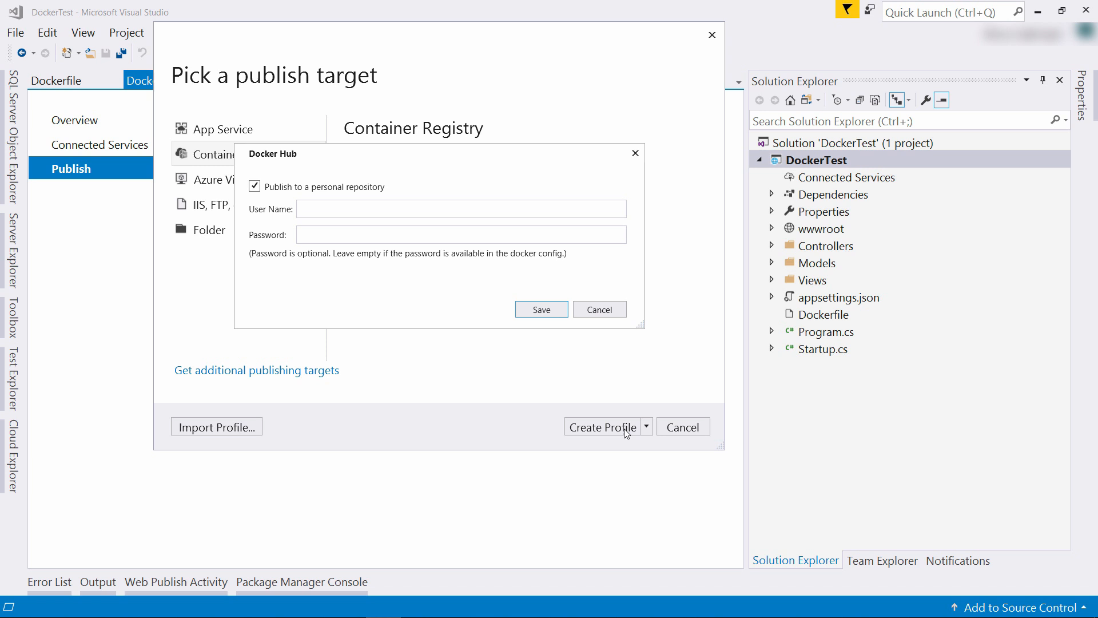
mouse_move(483, 298)
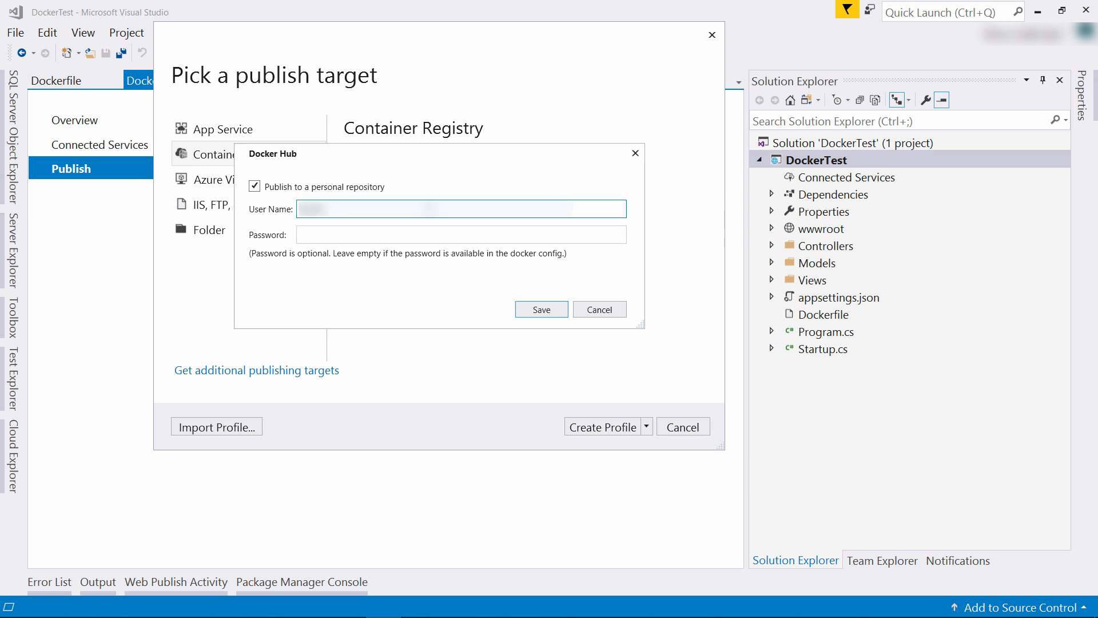
Enter the Docker Hub password and publish the DockerTest image.
left_click(461, 234)
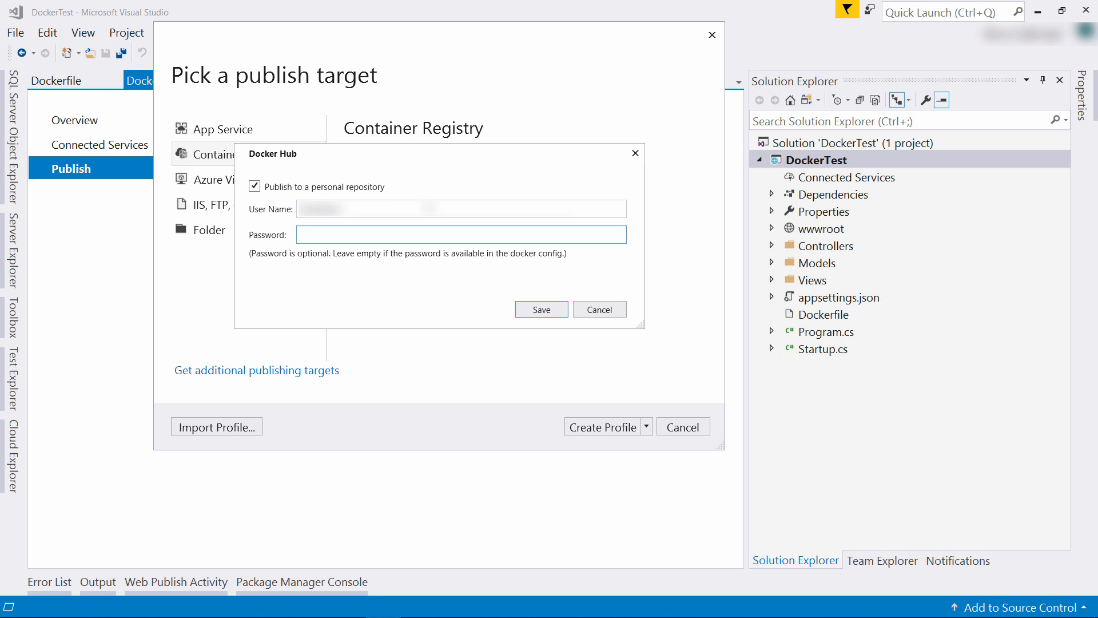
type("password")
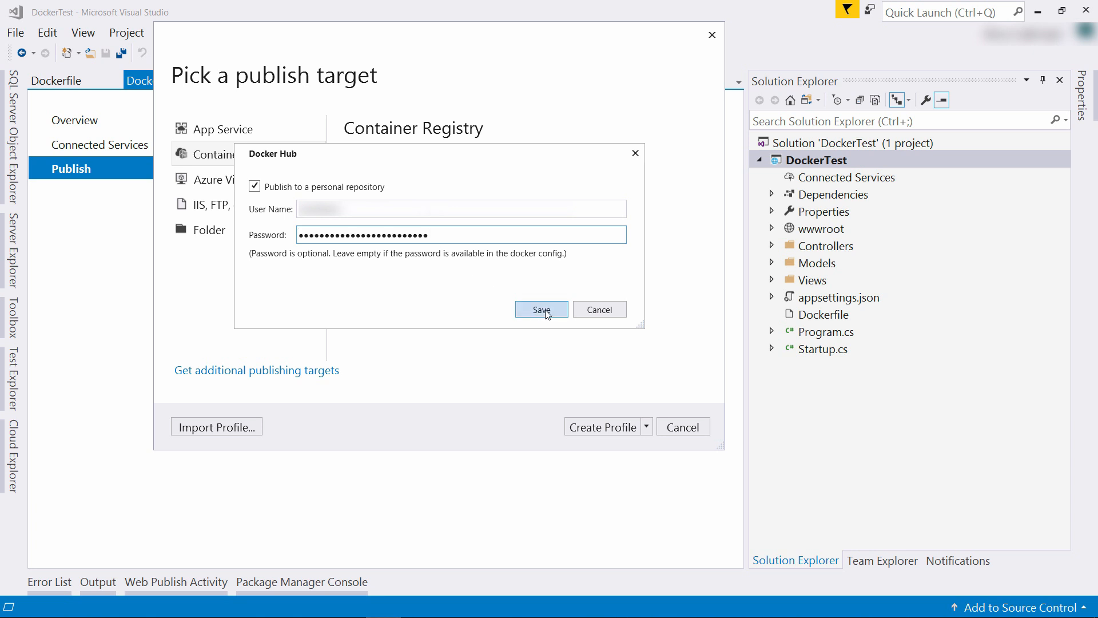
left_click(540, 310)
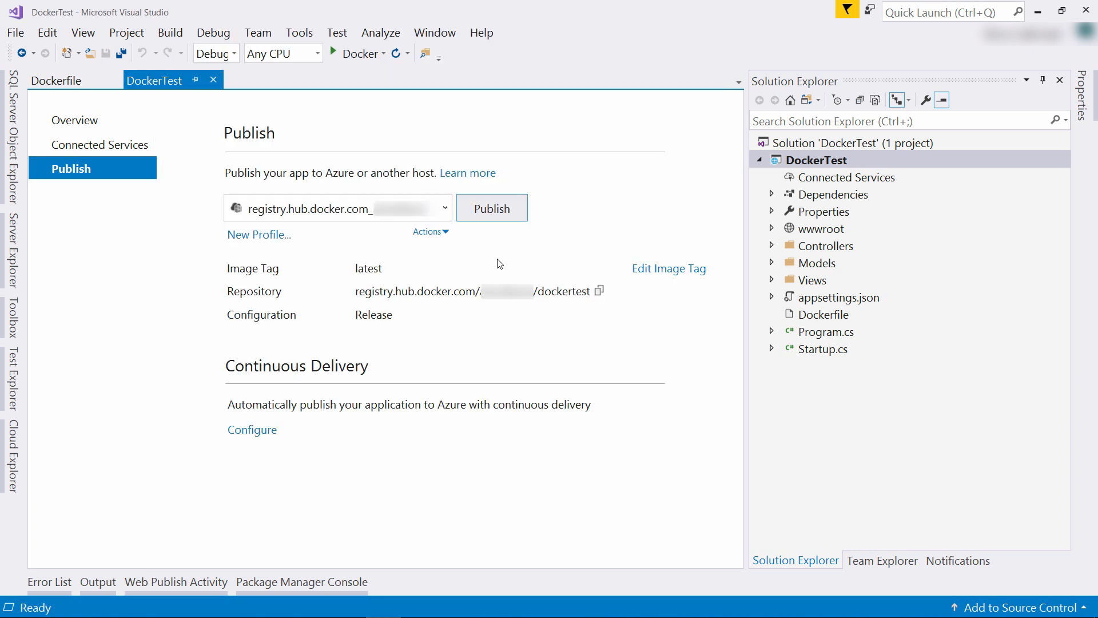
left_click(492, 208)
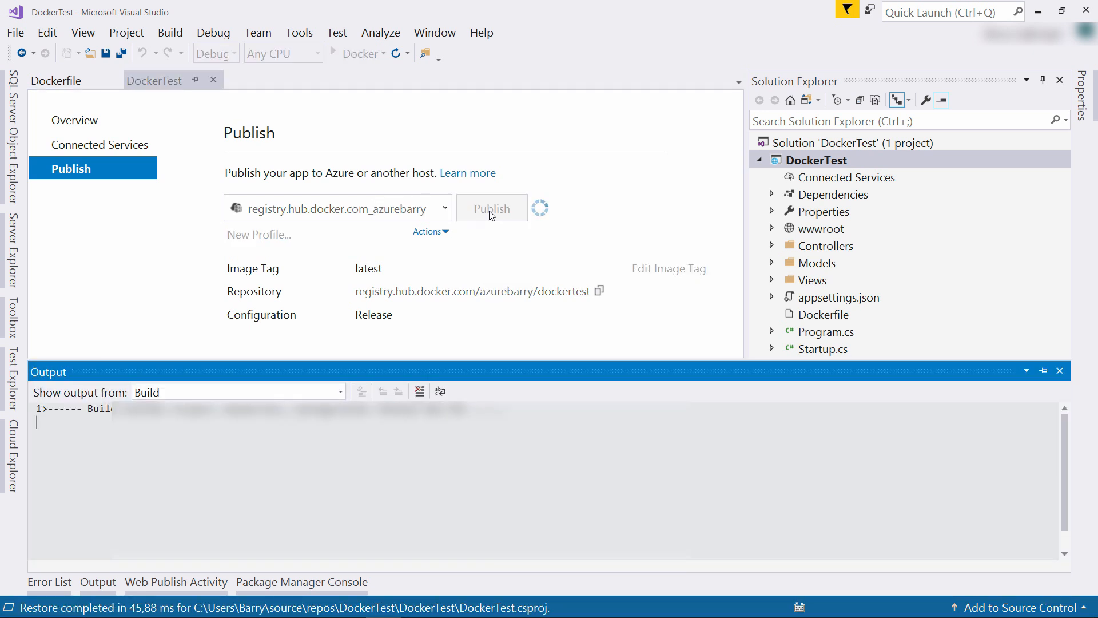
left_click(492, 208)
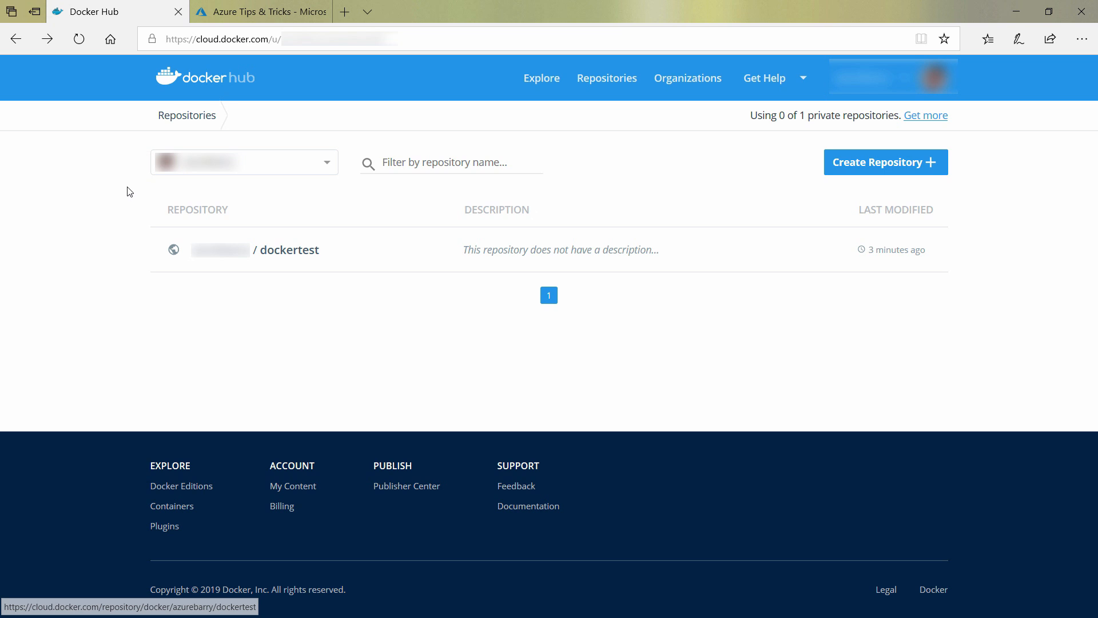
Verify the dockertest repository shows the latest tag, then go to the Azure portal.
left_click(287, 249)
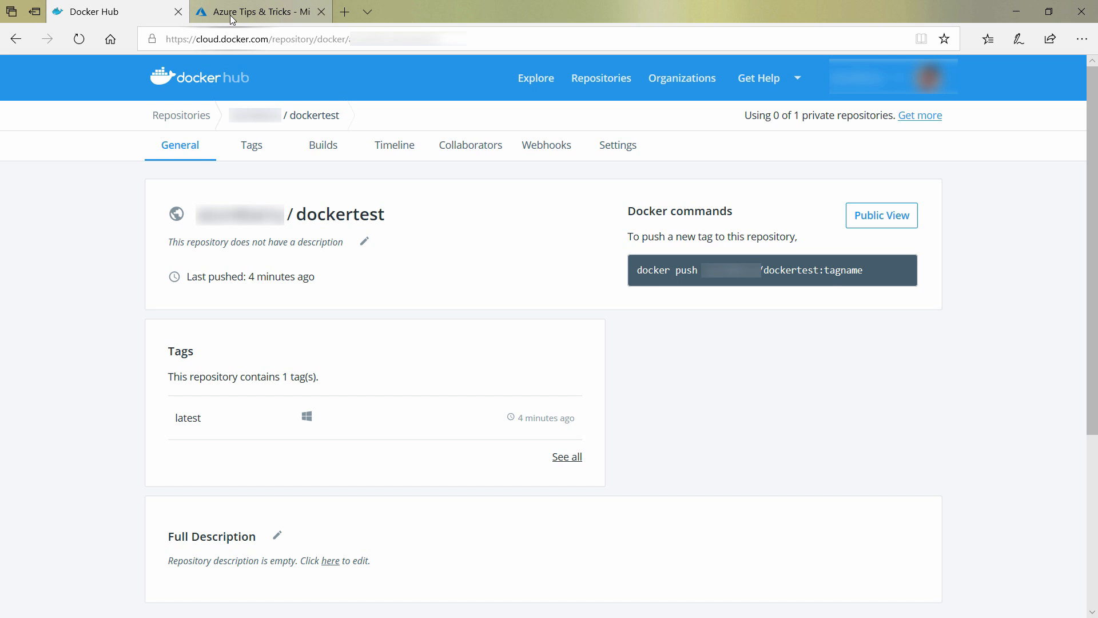
left_click(260, 12)
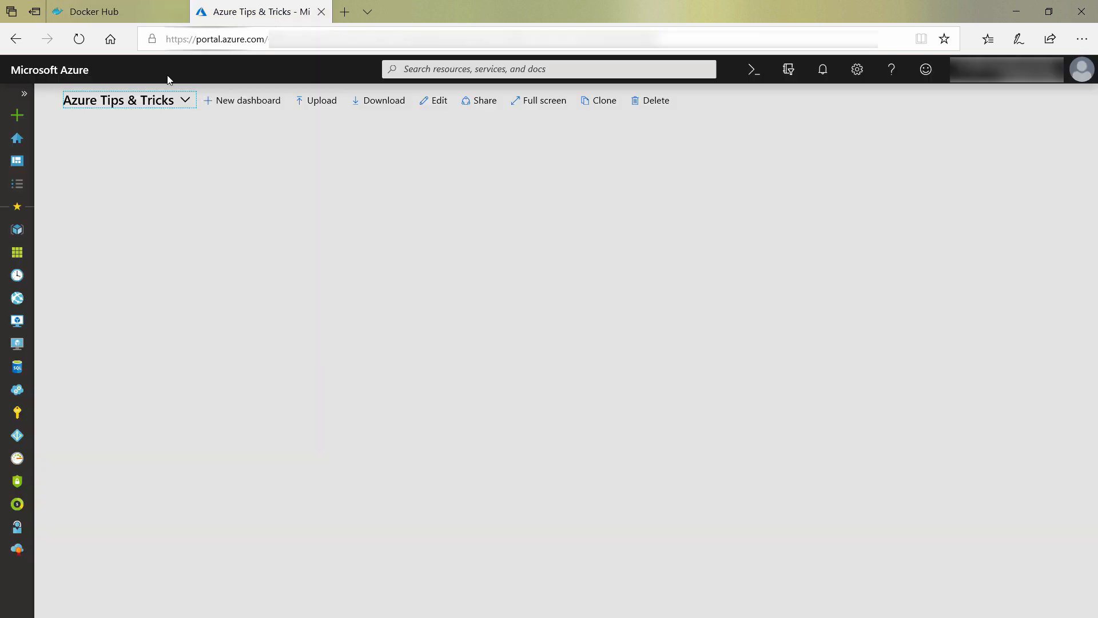
Find Web App for Containers among Azure's new resource options.
left_click(16, 115)
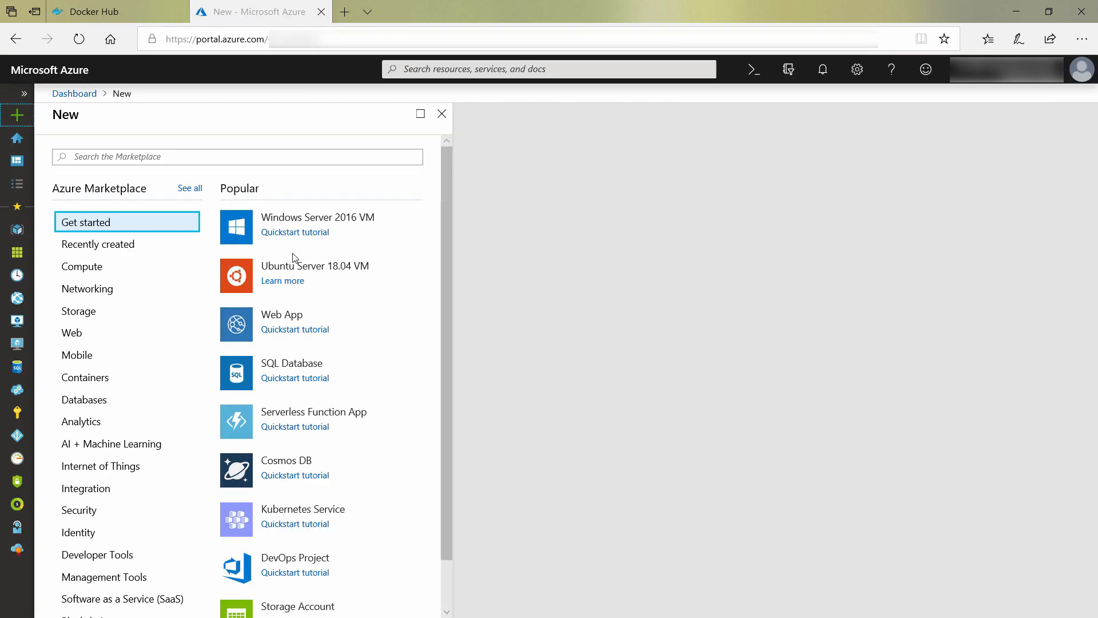
type("web app for")
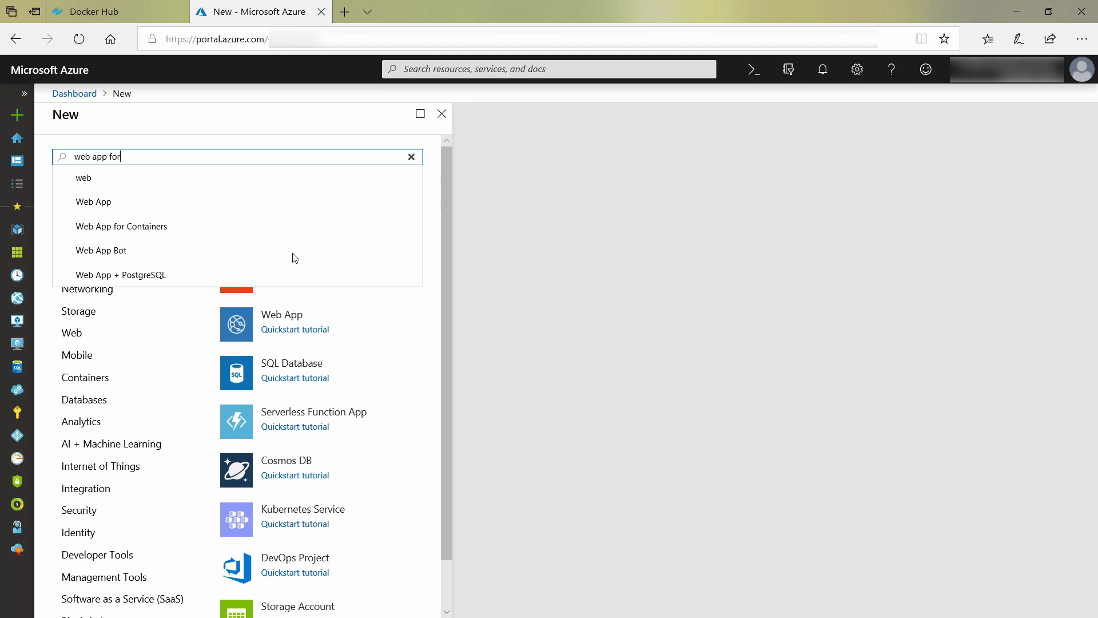
type("container")
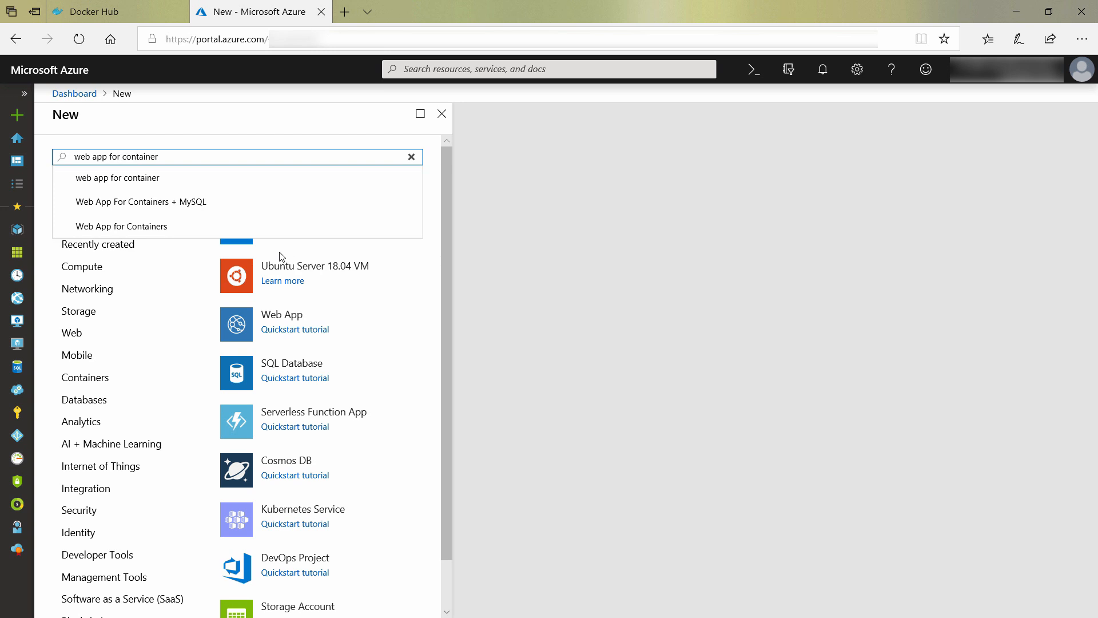
left_click(121, 225)
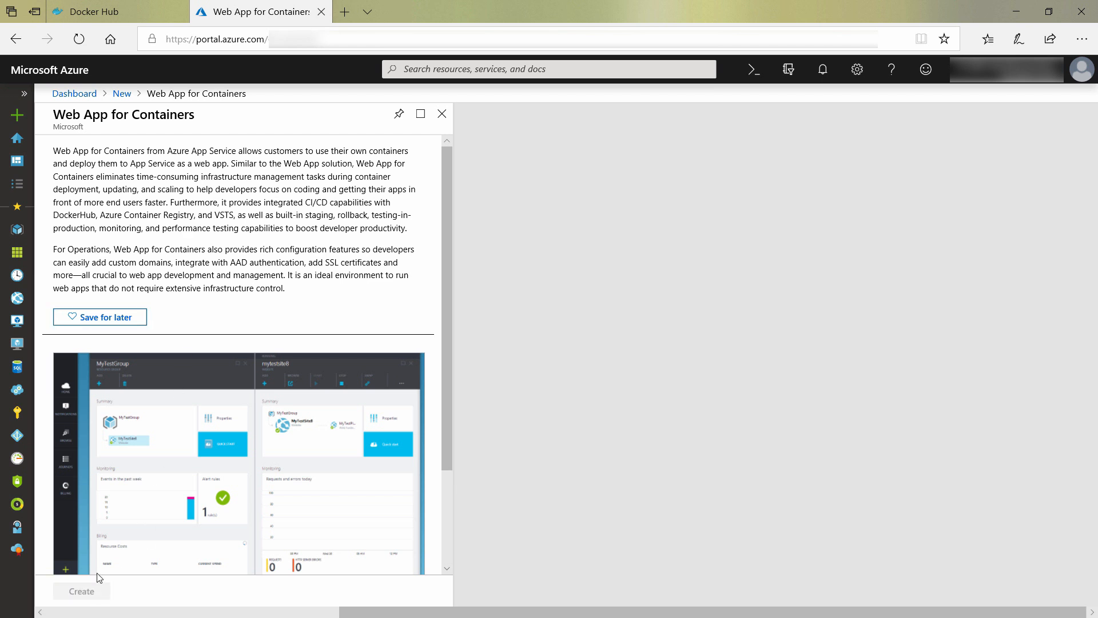
Name the web app tipsandtrickscontainertest in the existing AzureTipsAndTricks resource group.
left_click(82, 591)
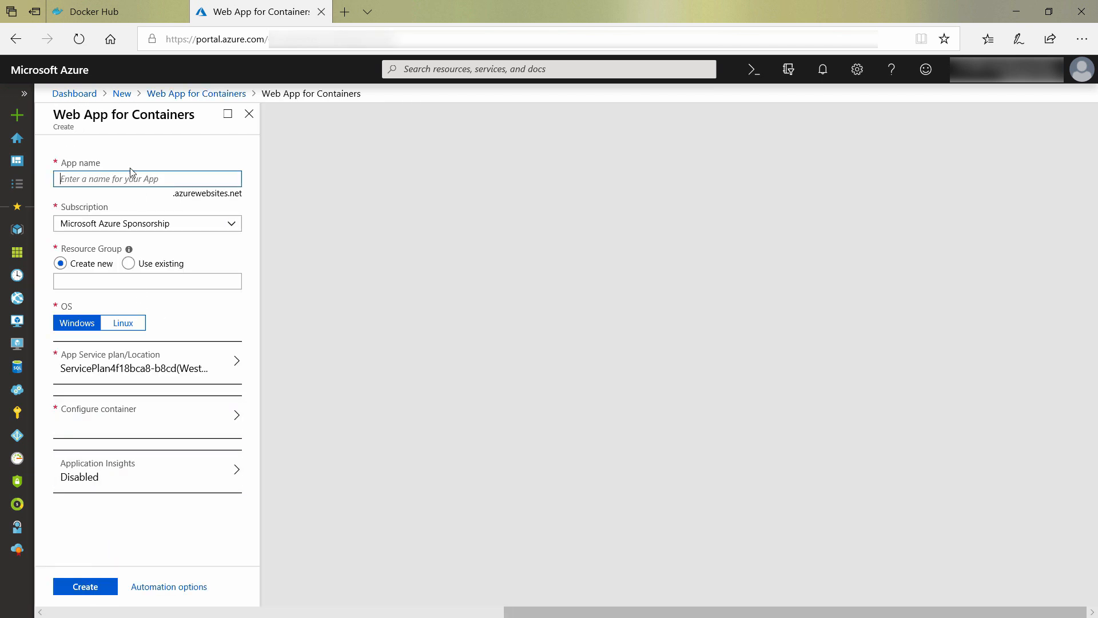
type("tipsandtrickscontainertest")
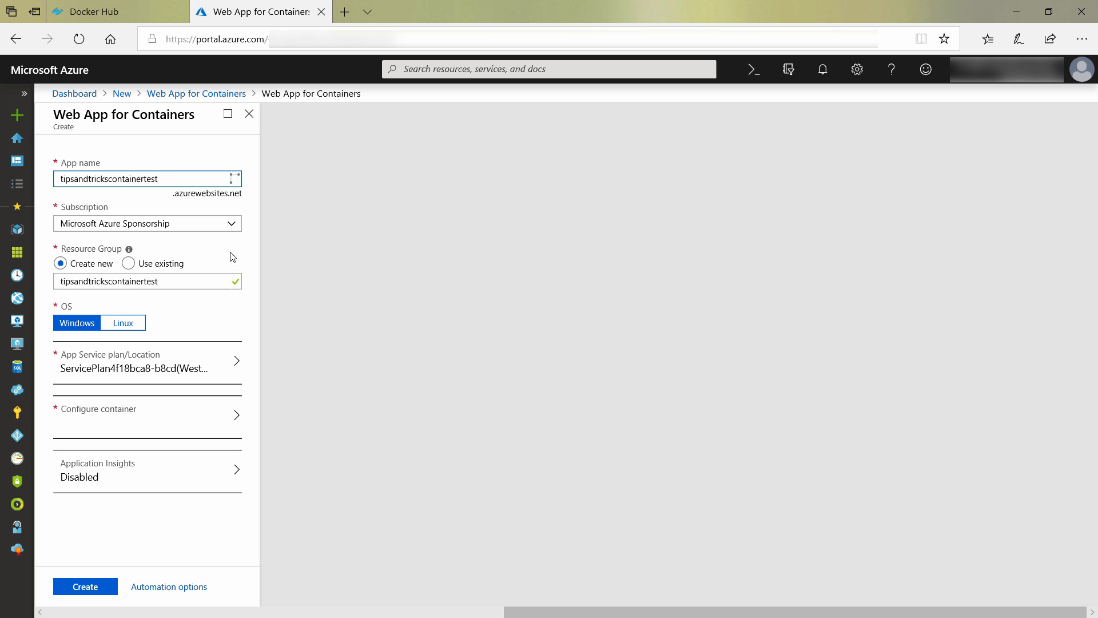
left_click(129, 263)
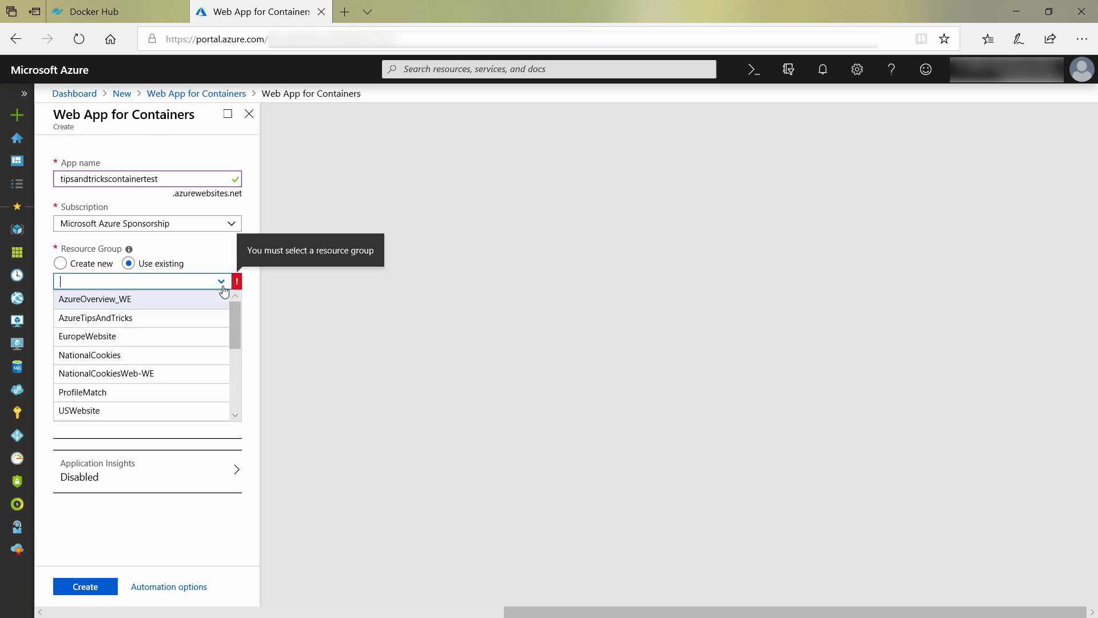
left_click(97, 318)
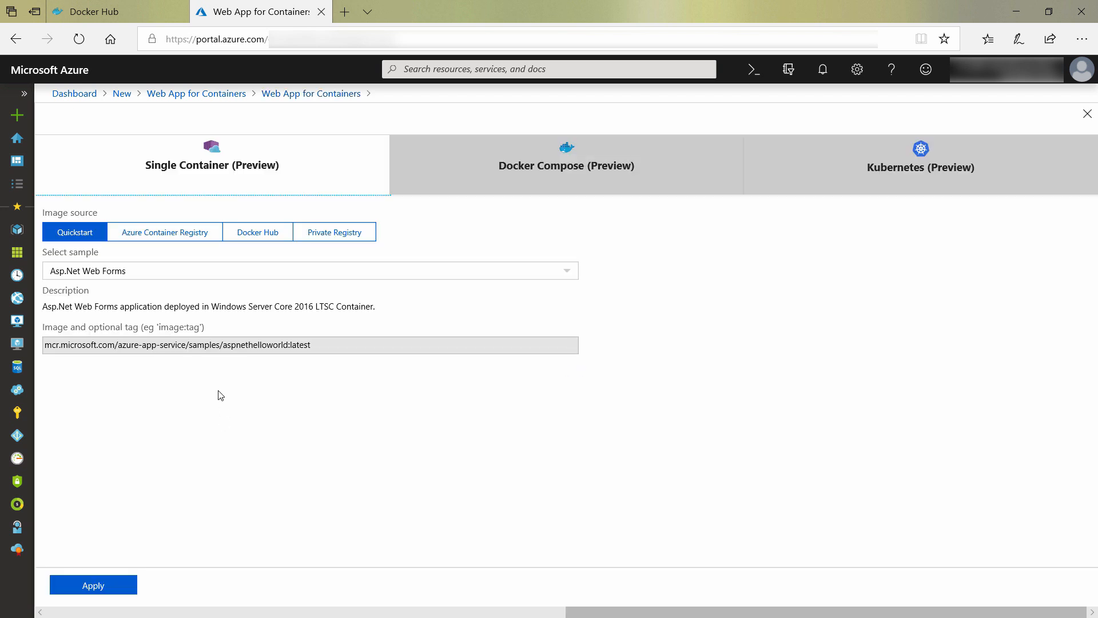
Use the public Docker Hub image dockertest:latest and create the web app.
left_click(257, 232)
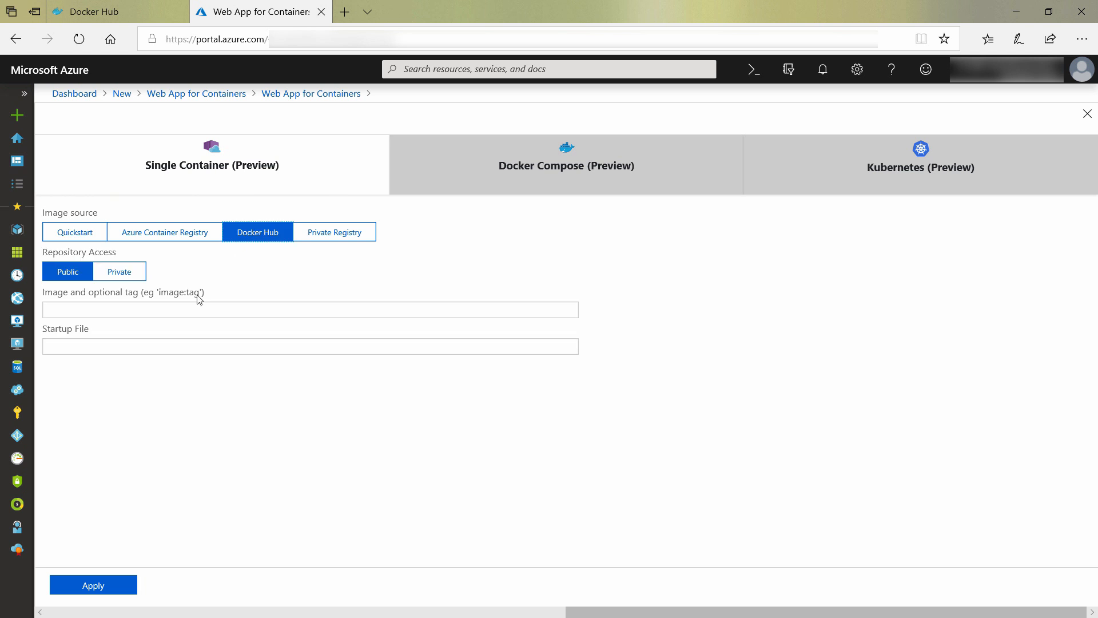
left_click(309, 309)
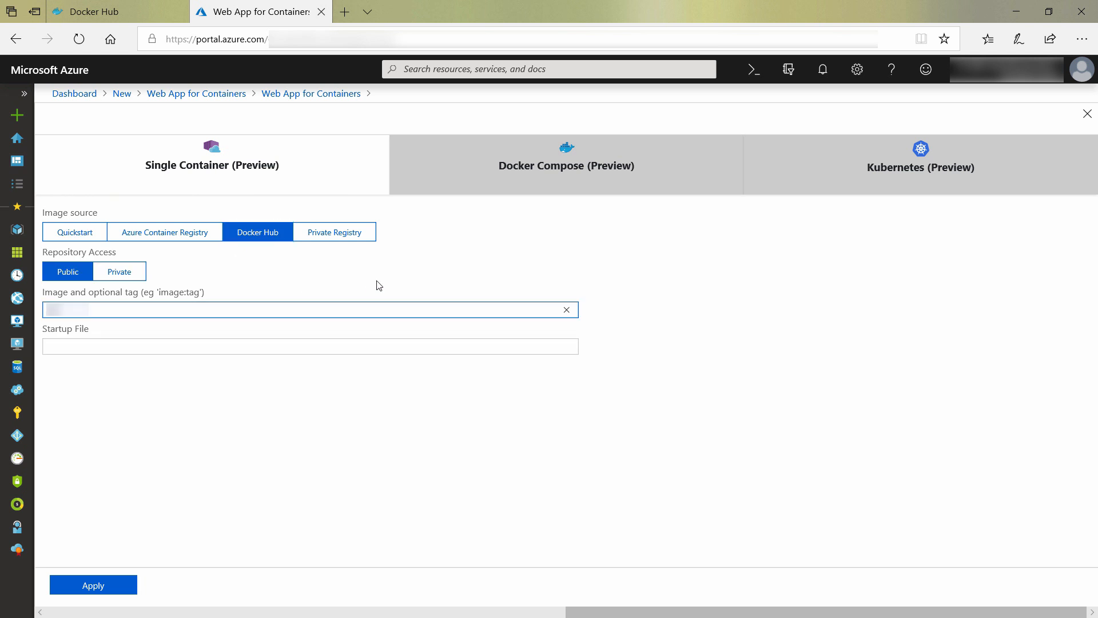
type("/docker")
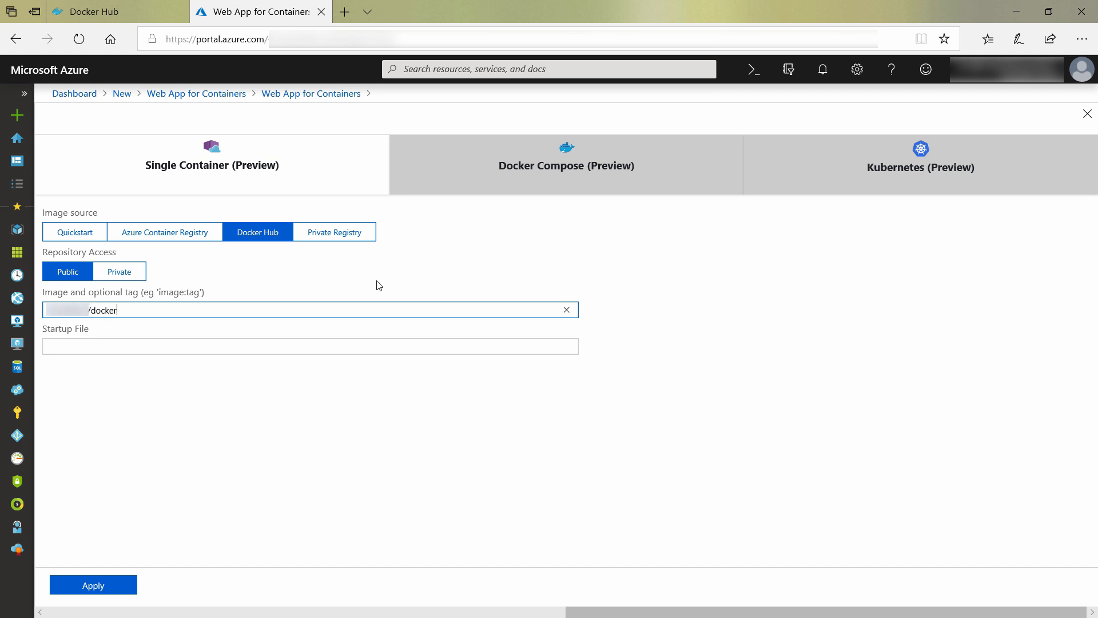
type("test:l")
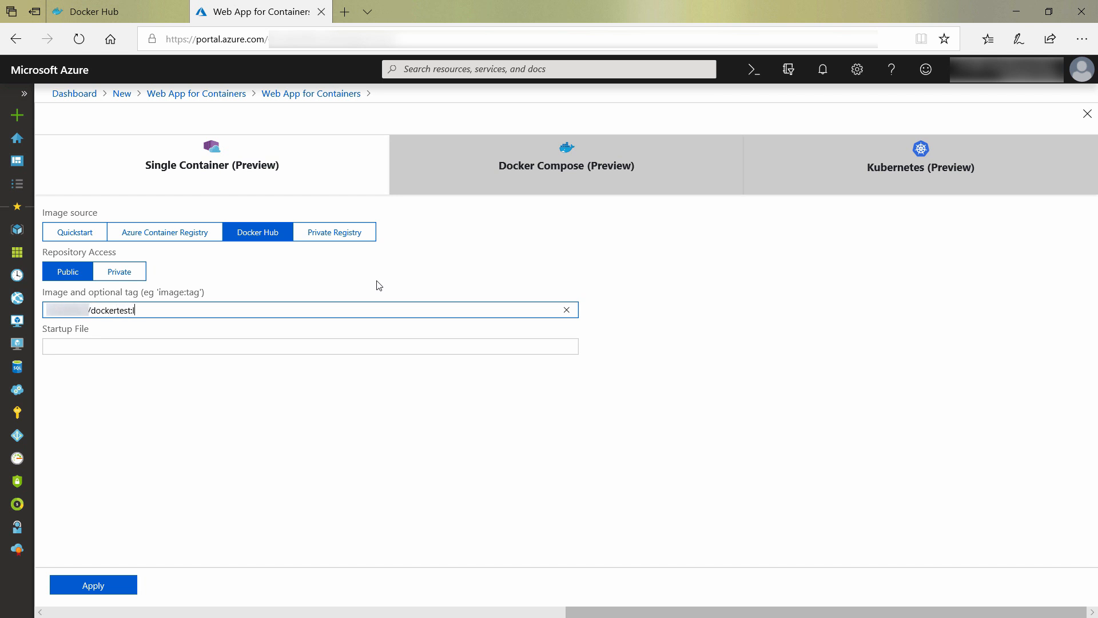
left_click(93, 584)
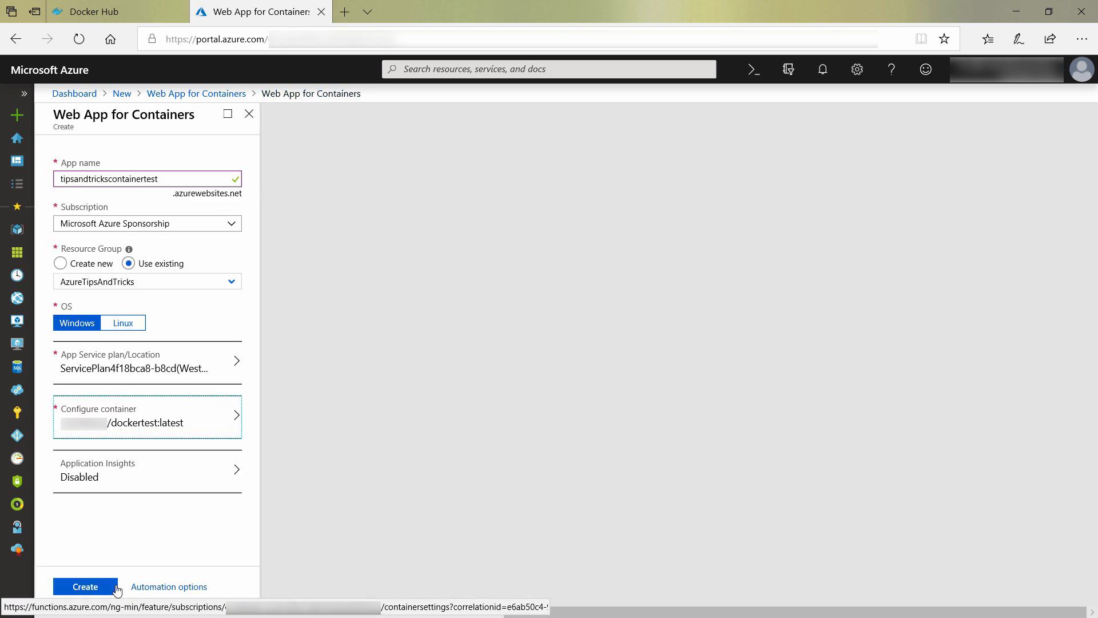
left_click(84, 587)
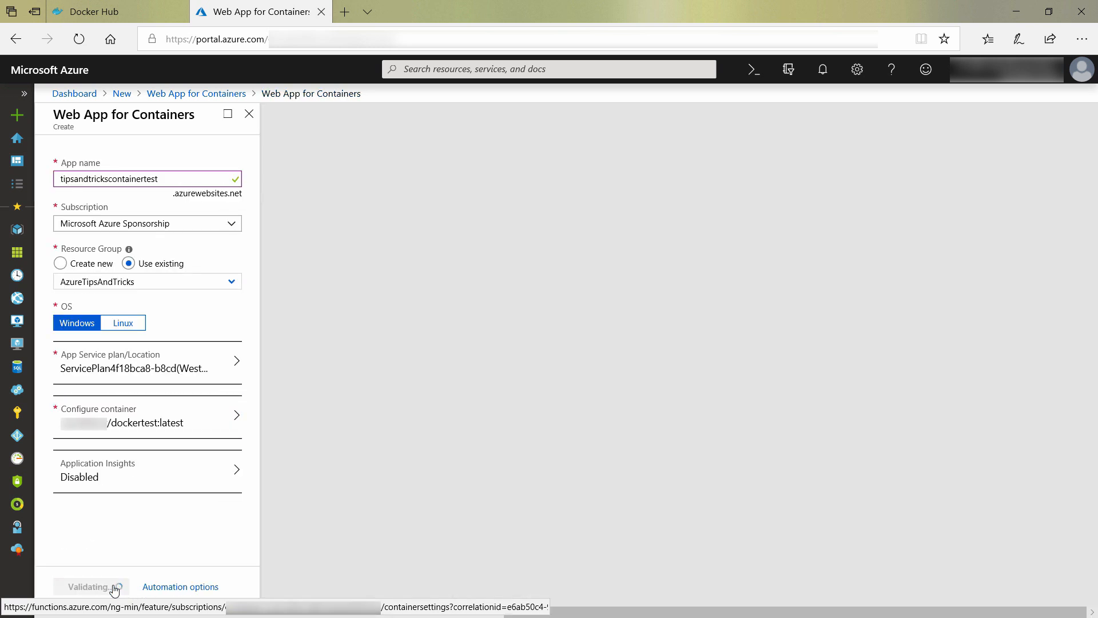
left_click(87, 586)
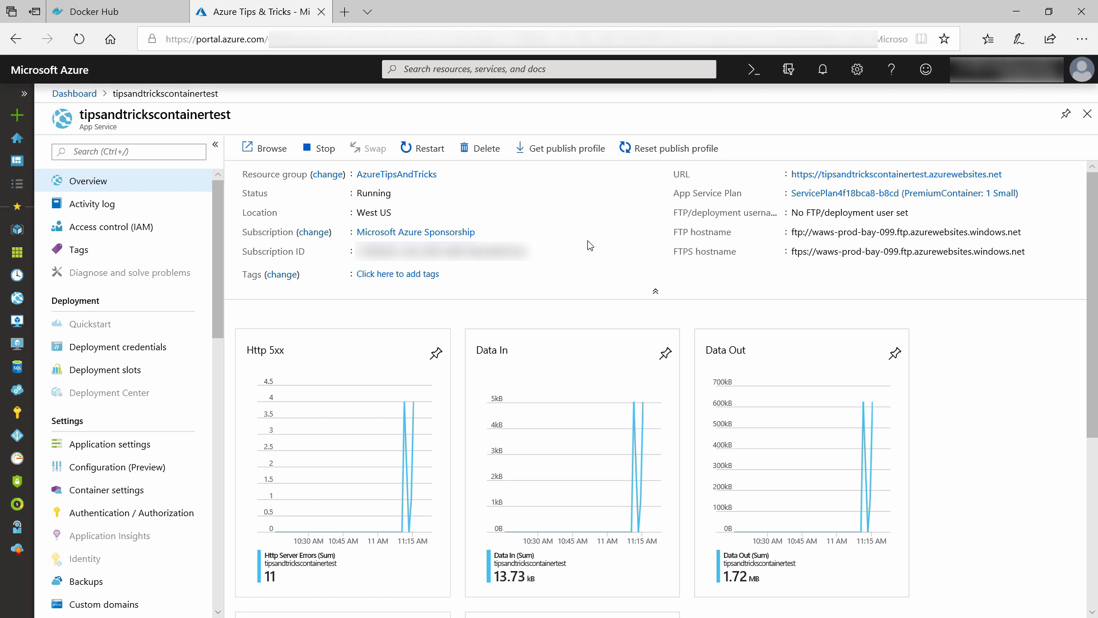
mouse_move(897, 173)
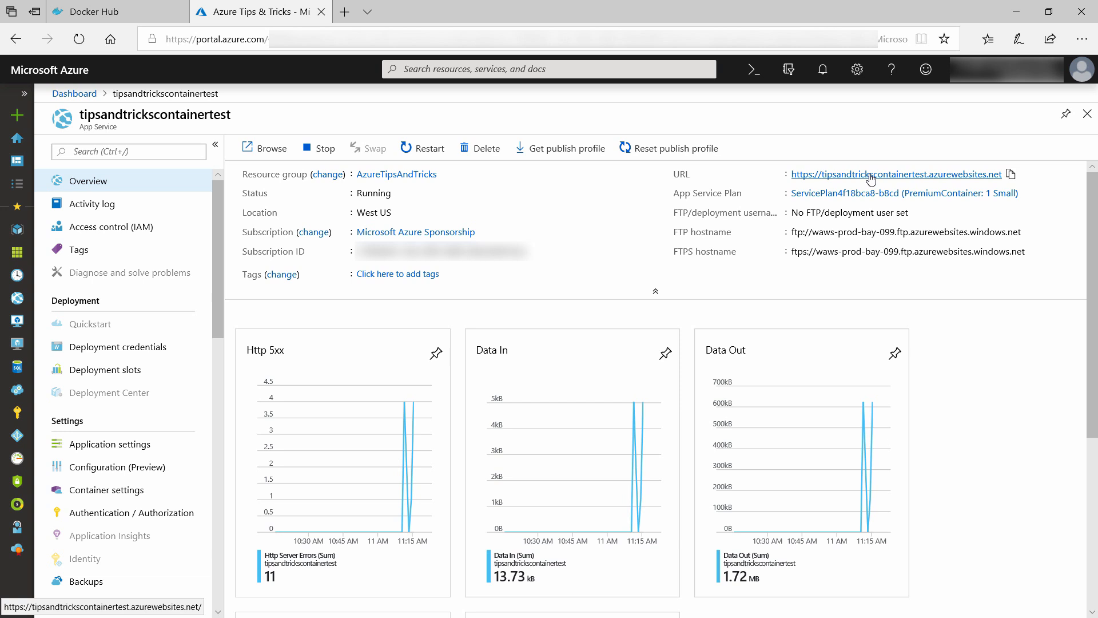
Open the tipsandtrickscontainertest URL from the App Service Overview blade.
left_click(894, 174)
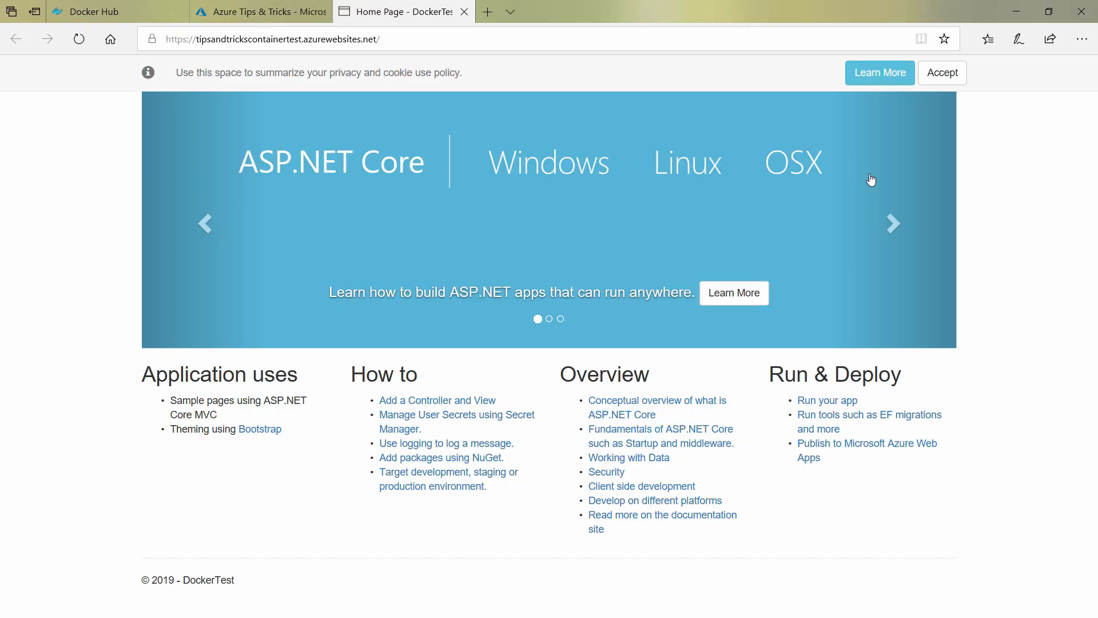